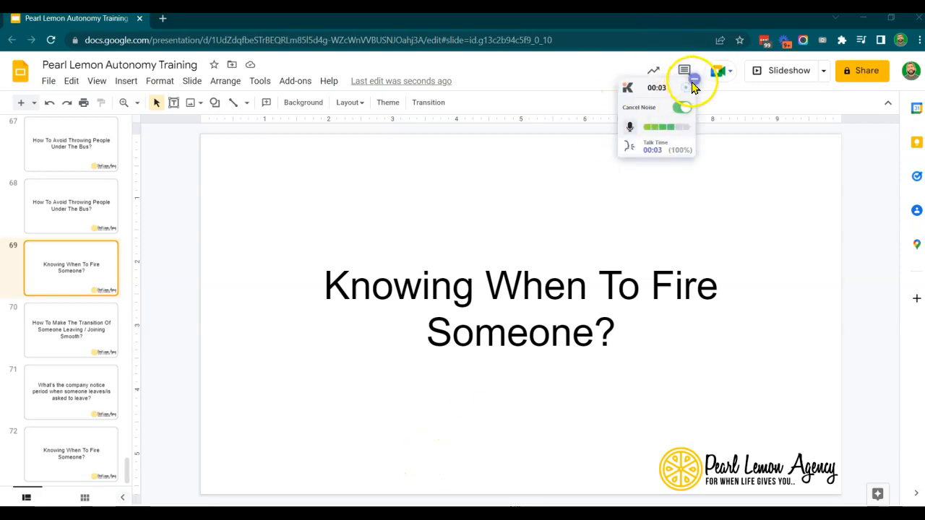
click(680, 71)
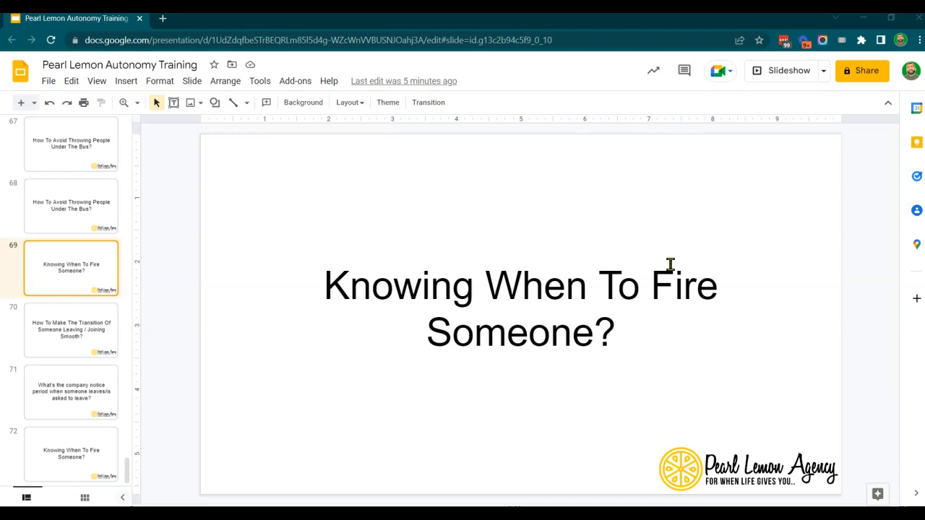
mouse_move(28, 463)
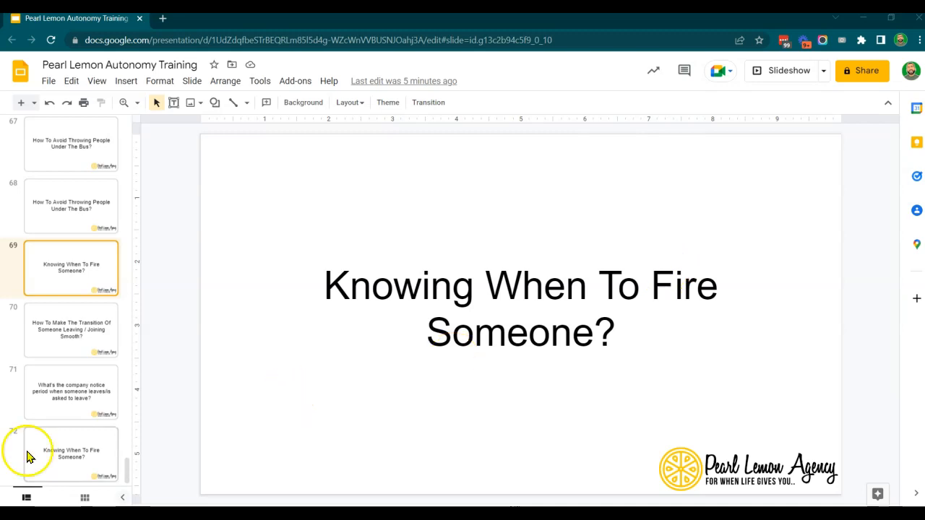